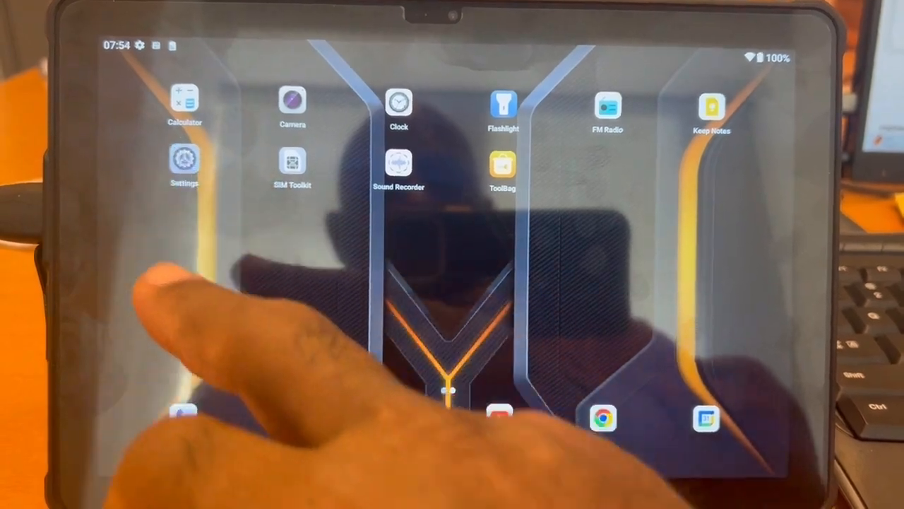
# Step: Launch Settings from the home screen, opening on Network & internet
pyautogui.click(185, 161)
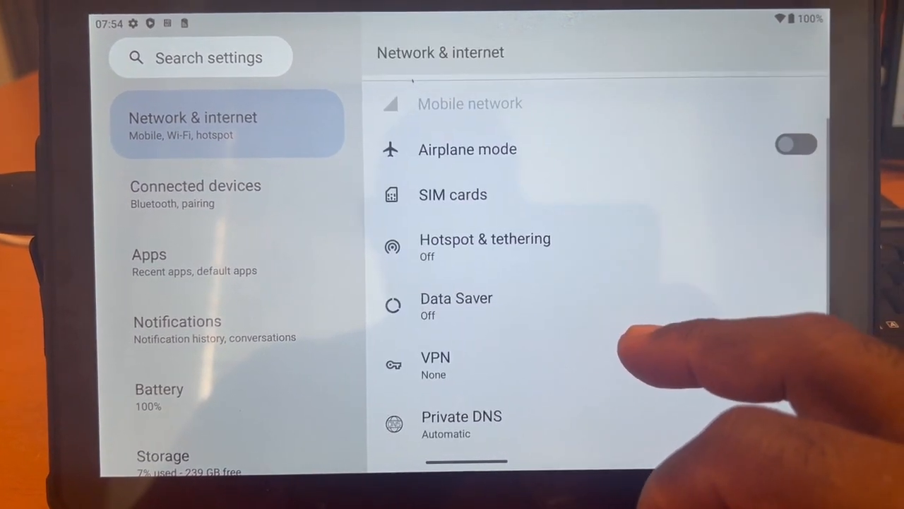
# Step: Check Data Saver, then browse to the Apps page and scroll its recent apps
pyautogui.click(457, 297)
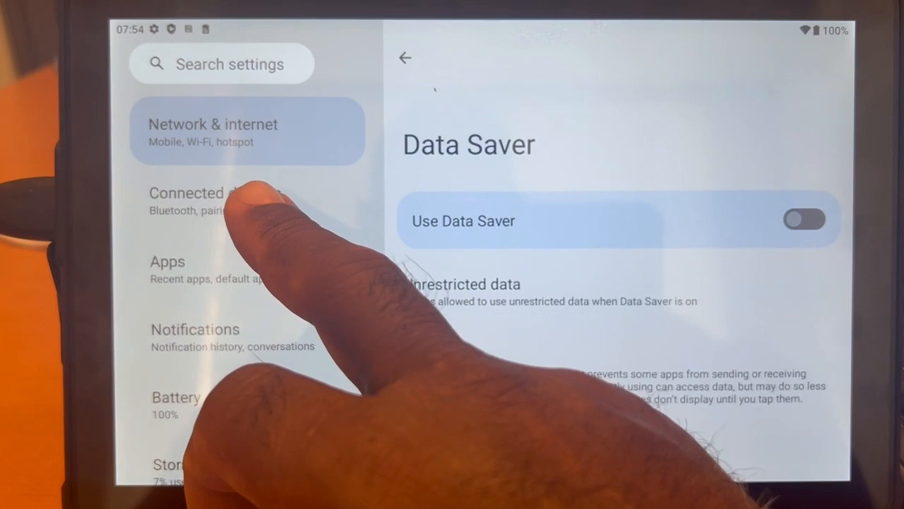
pyautogui.click(197, 200)
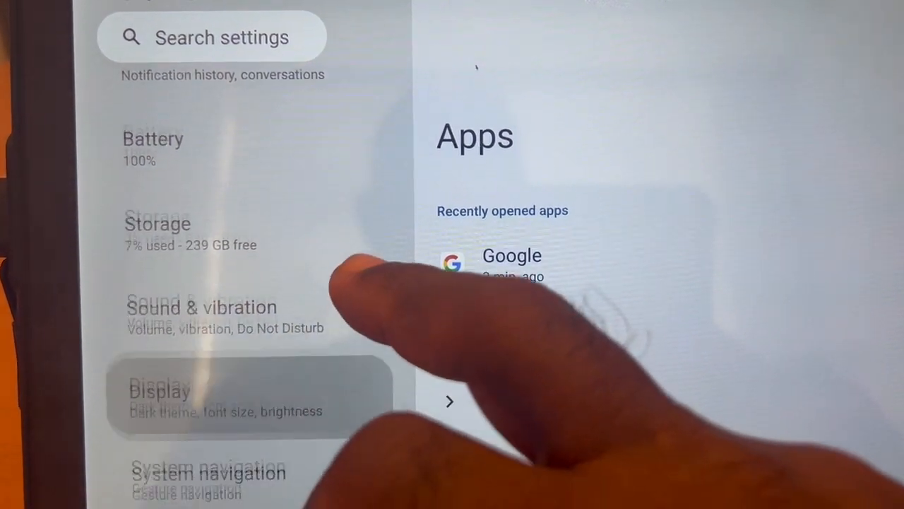
pyautogui.scroll(-3)
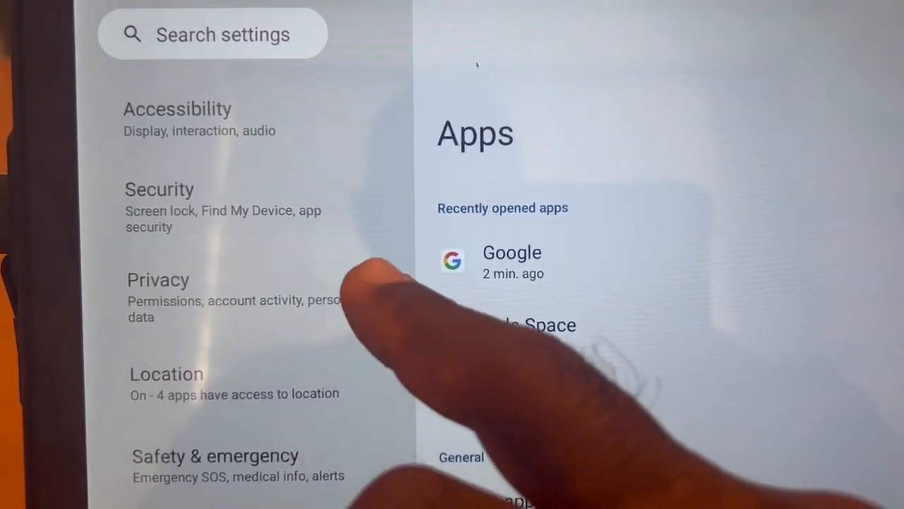
pyautogui.scroll(-3)
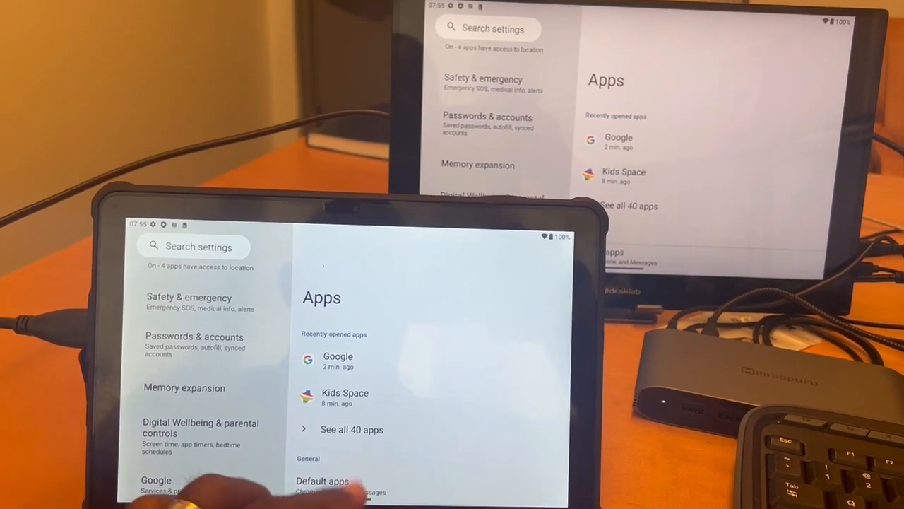
# Step: Exit Settings to the tablet's home screen
pyautogui.press('Home')
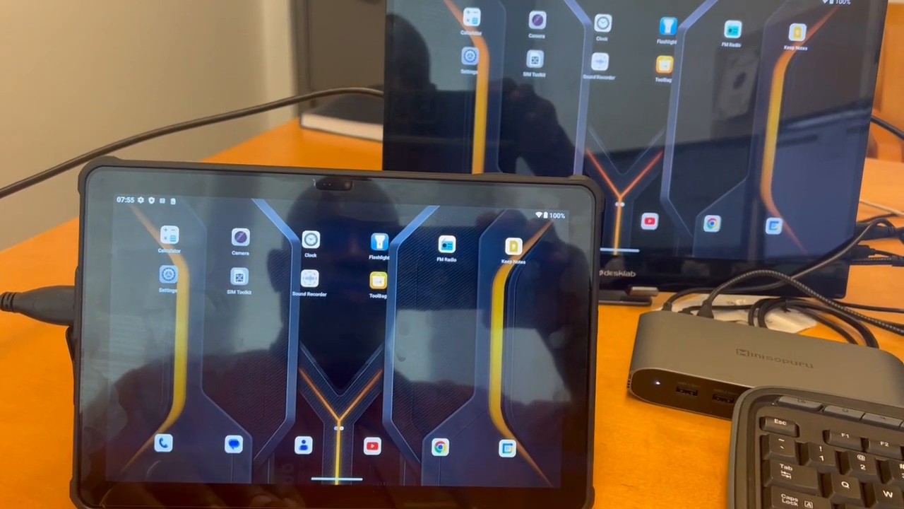
# Step: Reopen Settings, view Battery status, then go to Connected devices
pyautogui.click(168, 276)
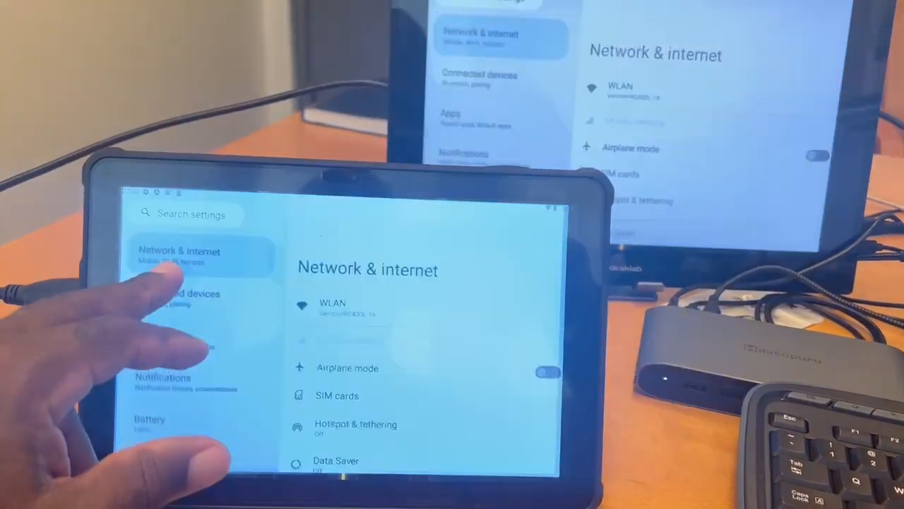
pyautogui.click(191, 286)
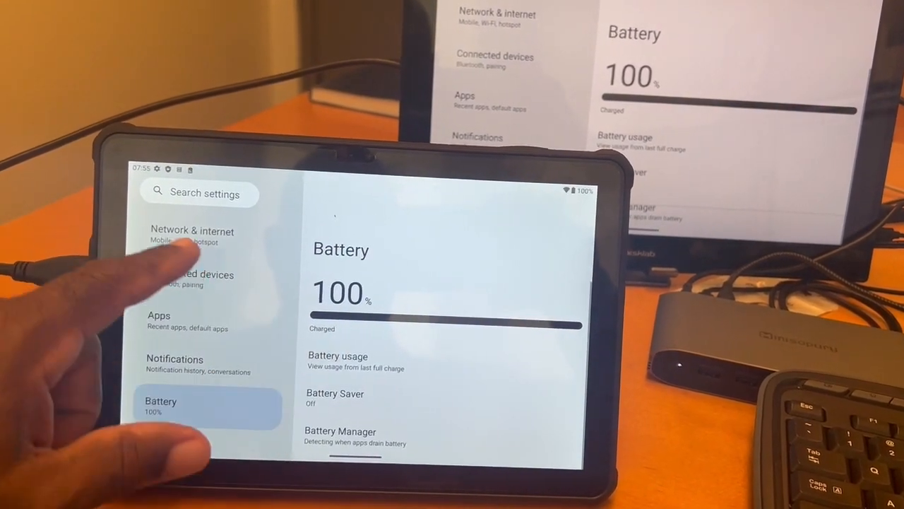
pyautogui.click(201, 272)
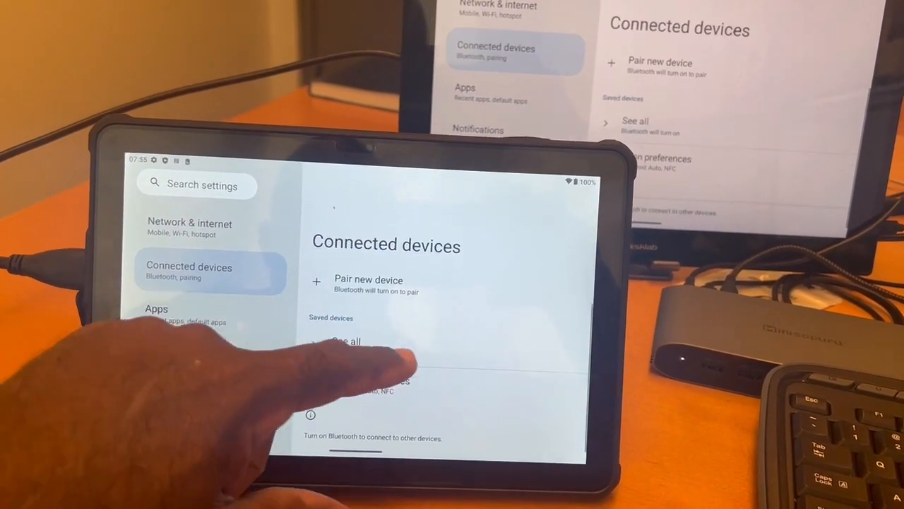